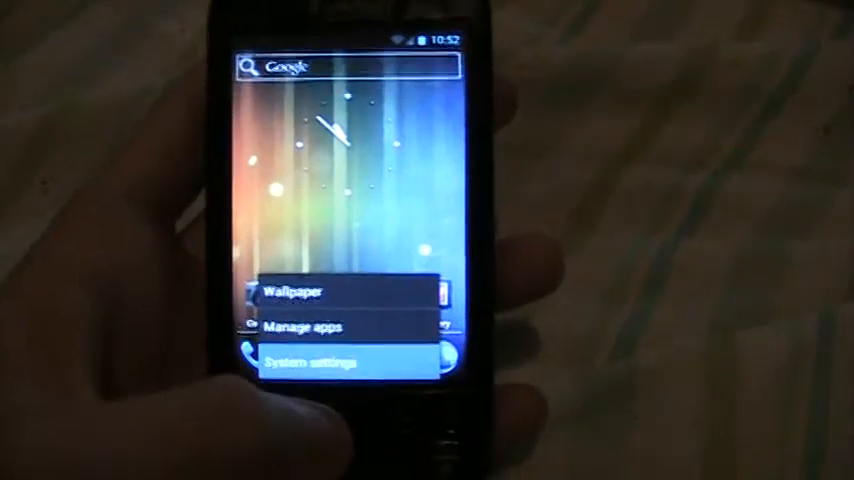
Go to System settings from the home-screen menu to show the Settings list.
left_click(310, 360)
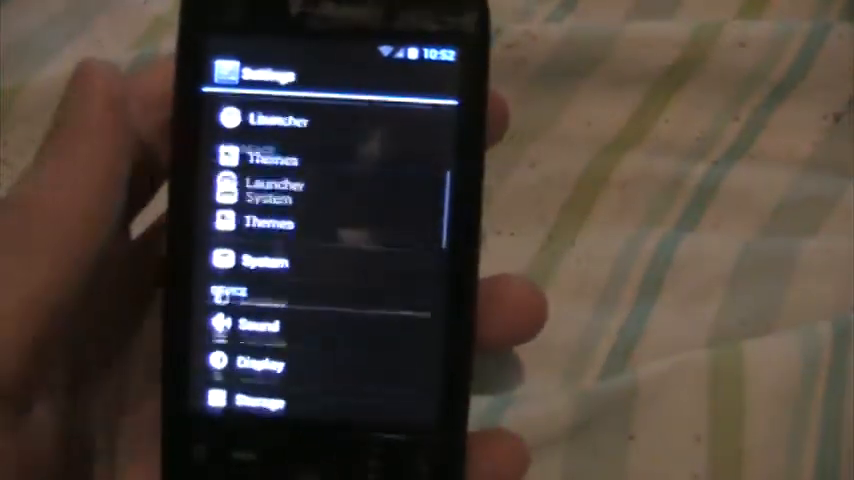
scroll("down", 3)
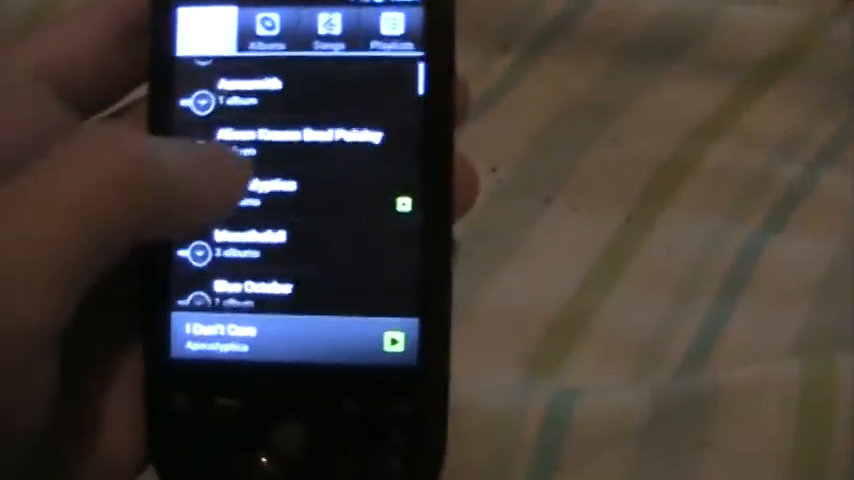
Scroll down the Artists list to later artists while the Apocalyptica track keeps playing.
scroll("down", 3)
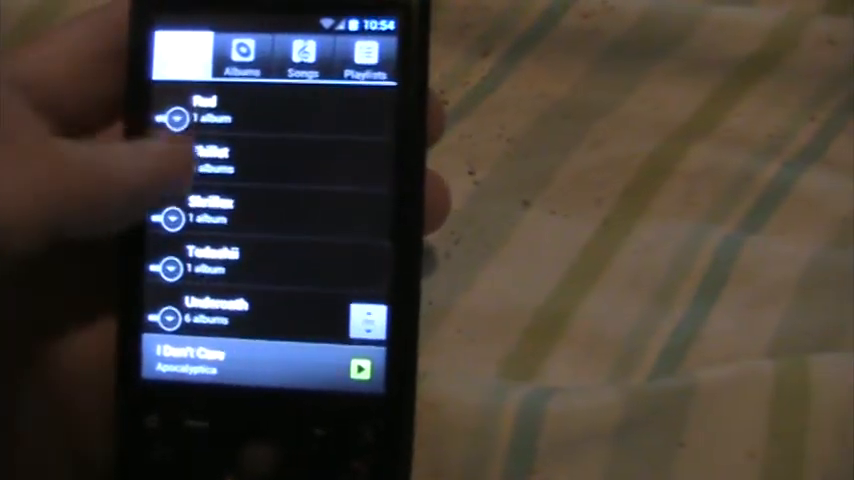